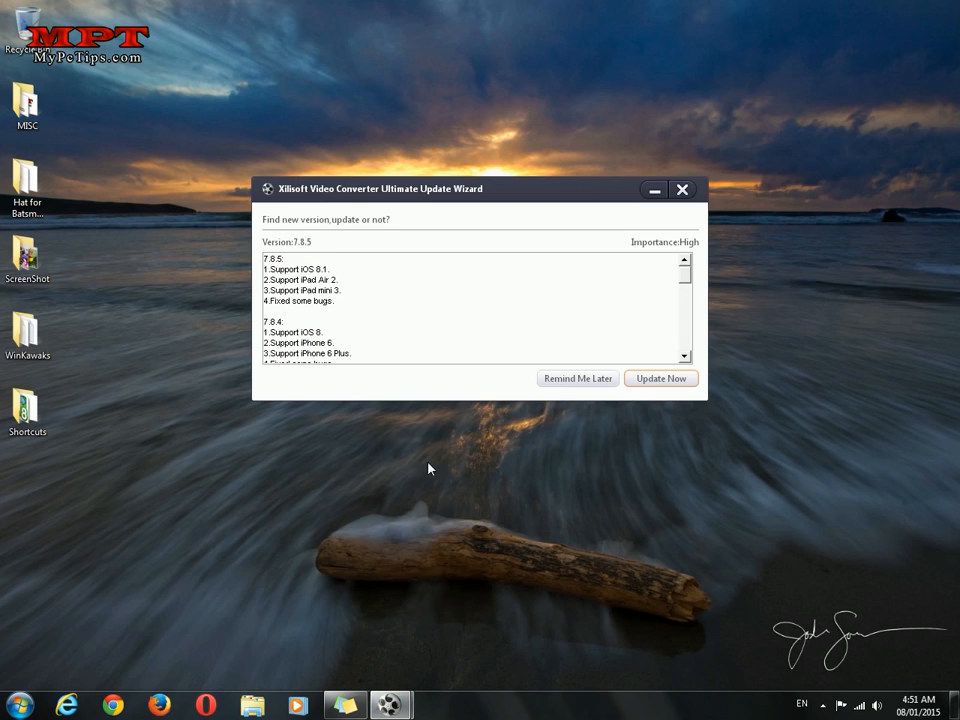
{"action": "mouse_move", "coordinate": [376, 204]}
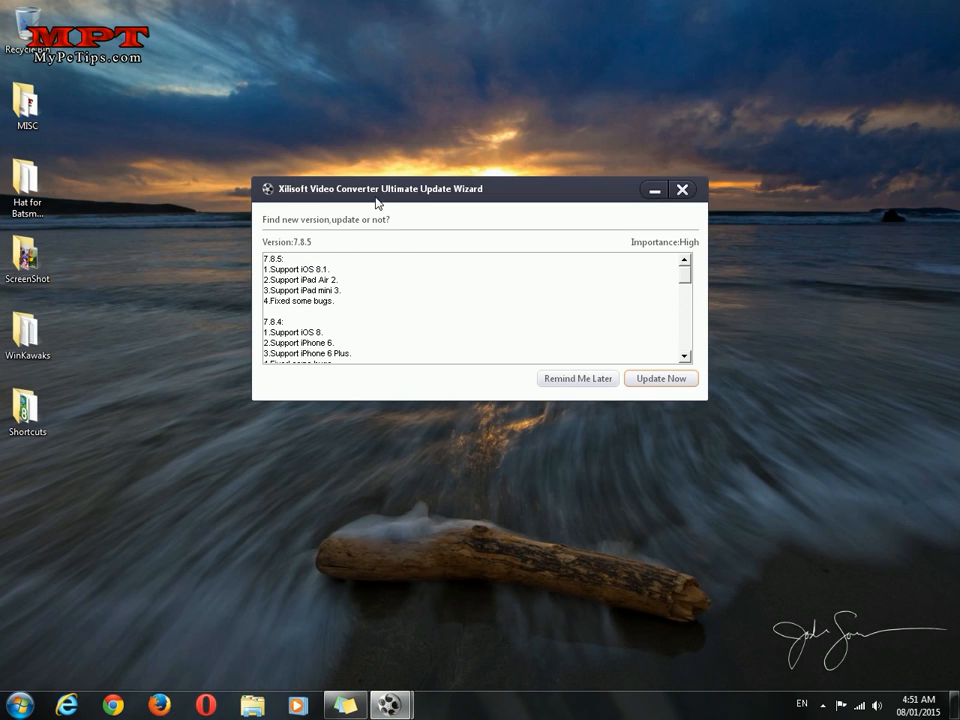
{"action": "mouse_move", "coordinate": [608, 362]}
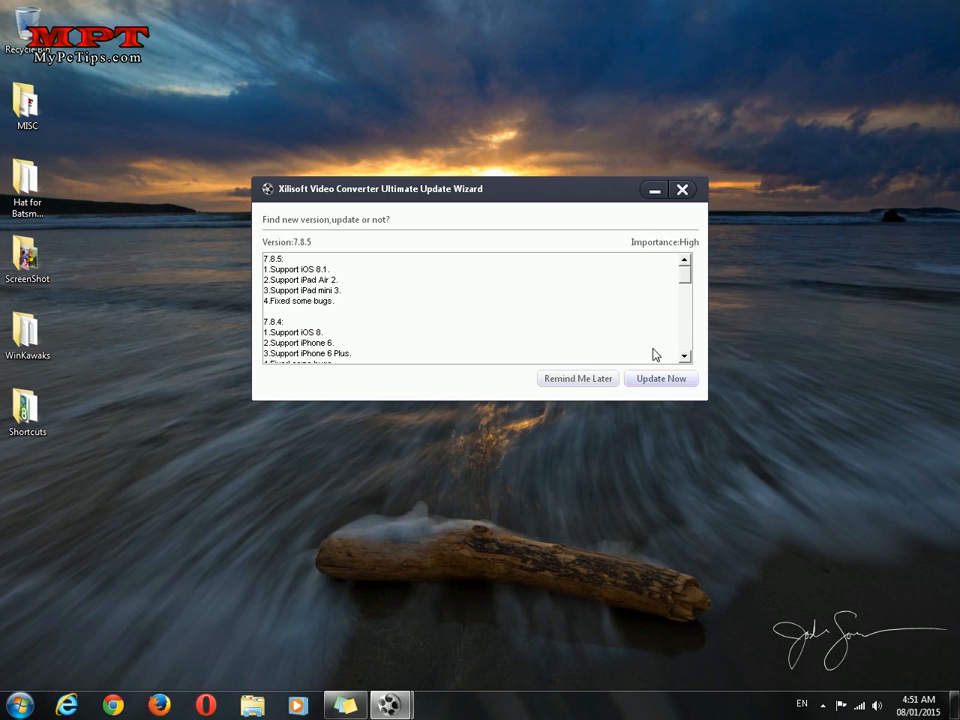
{"action": "mouse_move", "coordinate": [652, 188]}
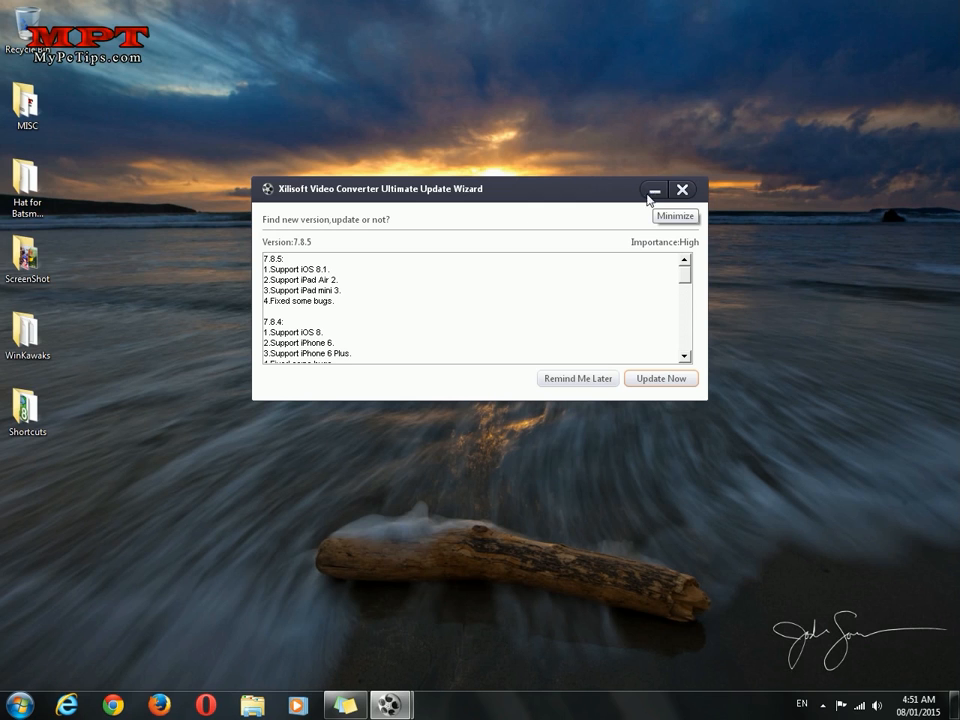
{"action": "mouse_move", "coordinate": [400, 206]}
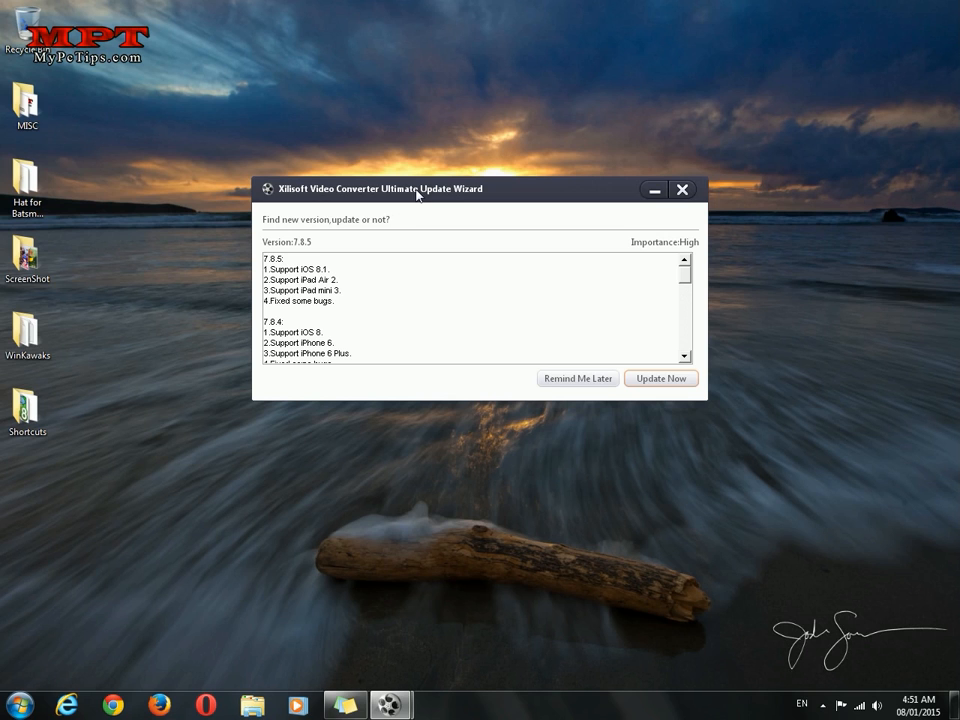
{"action": "mouse_move", "coordinate": [58, 634]}
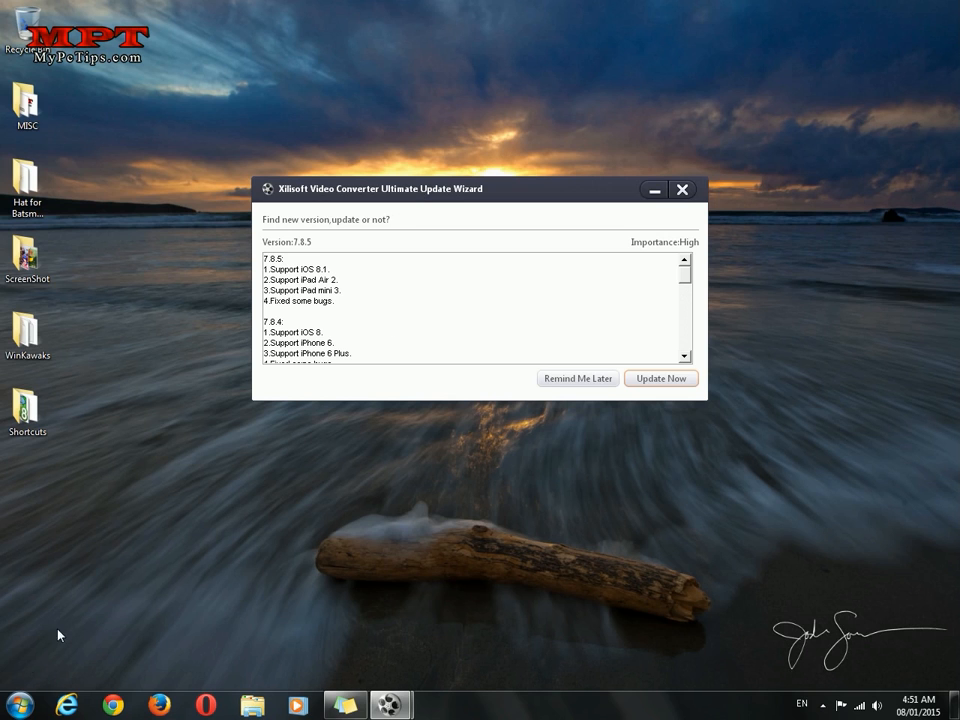
- Reach Windows Firewall's advanced settings via Control Panel (Large icons) and show the Outbound Rules list
{"action": "left_click", "coordinate": [16, 700]}
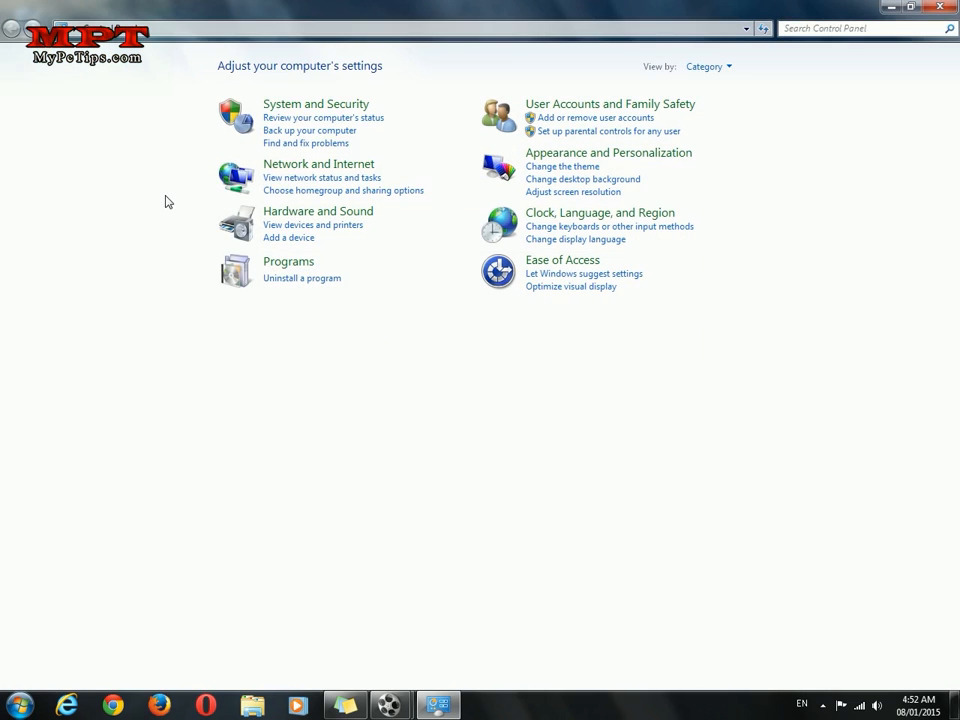
{"action": "left_click", "coordinate": [710, 68]}
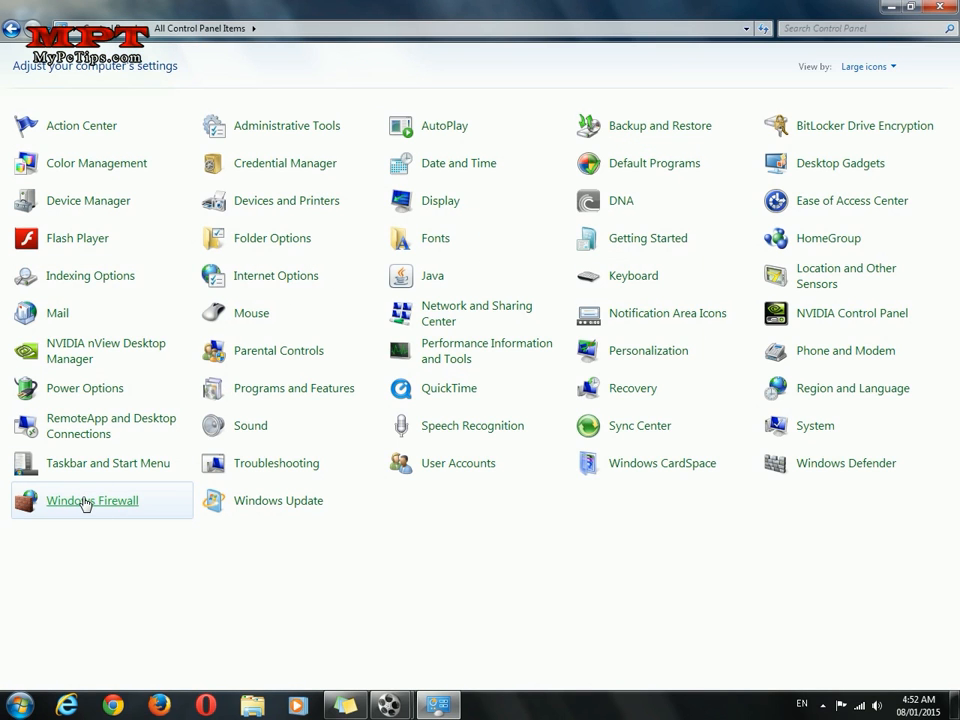
{"action": "left_click", "coordinate": [92, 500]}
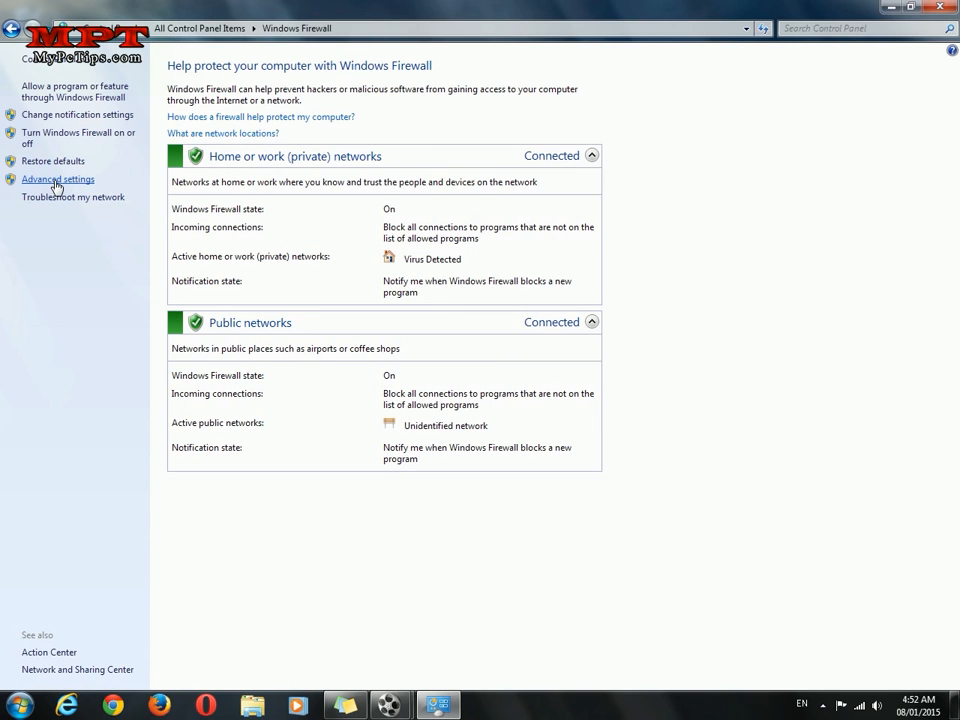
{"action": "left_click", "coordinate": [50, 180]}
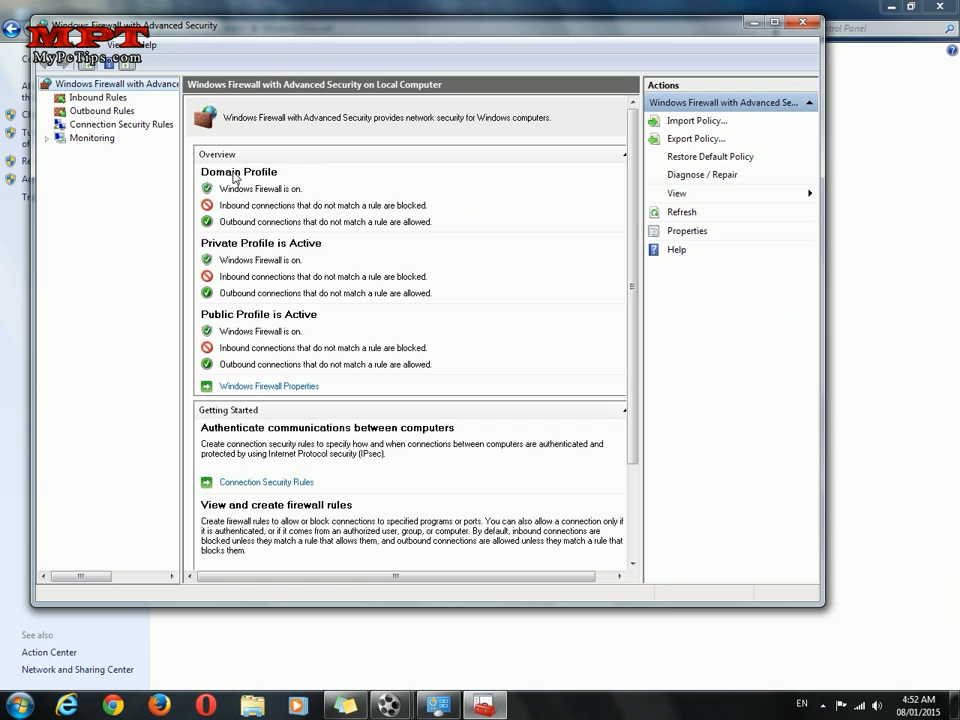
{"action": "mouse_move", "coordinate": [92, 114]}
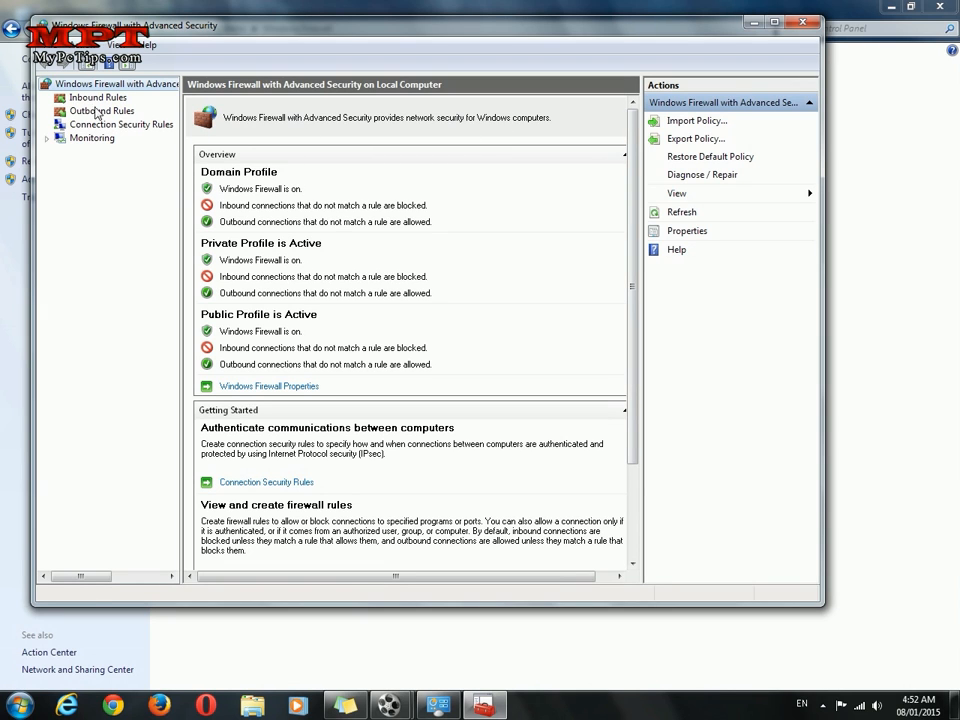
{"action": "left_click", "coordinate": [102, 110]}
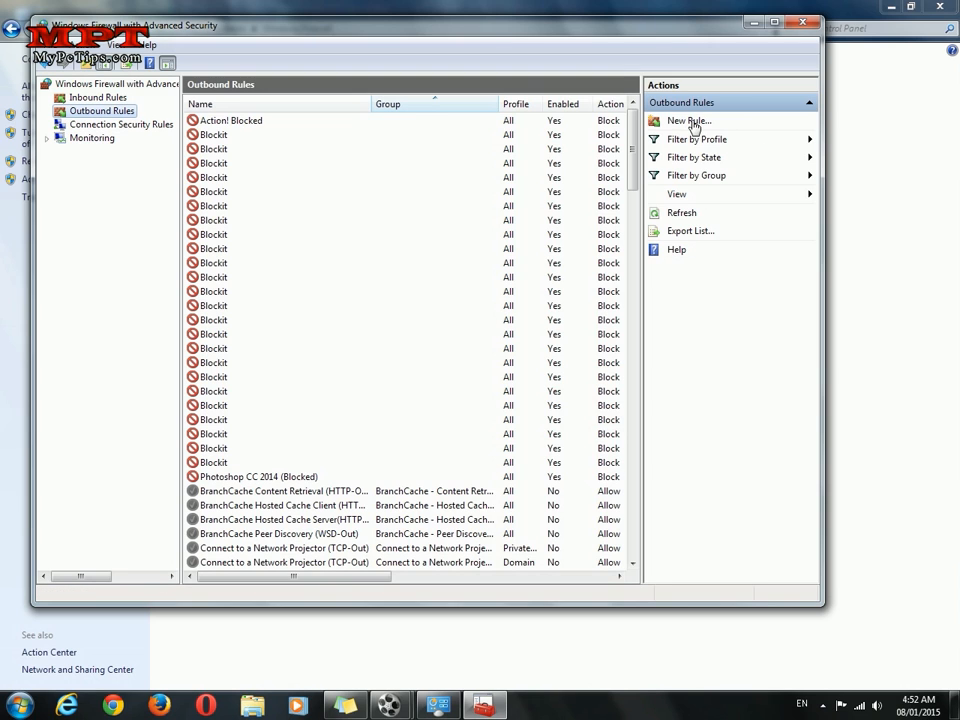
- Start a new outbound program rule targeting vc.exe from the Video Converter Ultimate folder
{"action": "left_click", "coordinate": [688, 120]}
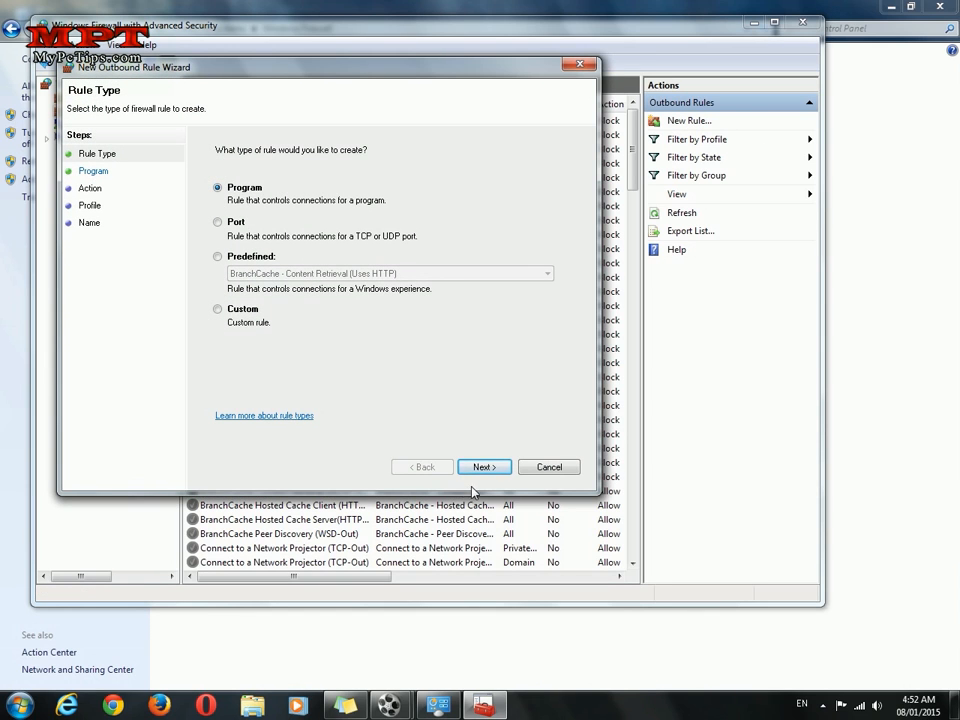
{"action": "left_click", "coordinate": [484, 466]}
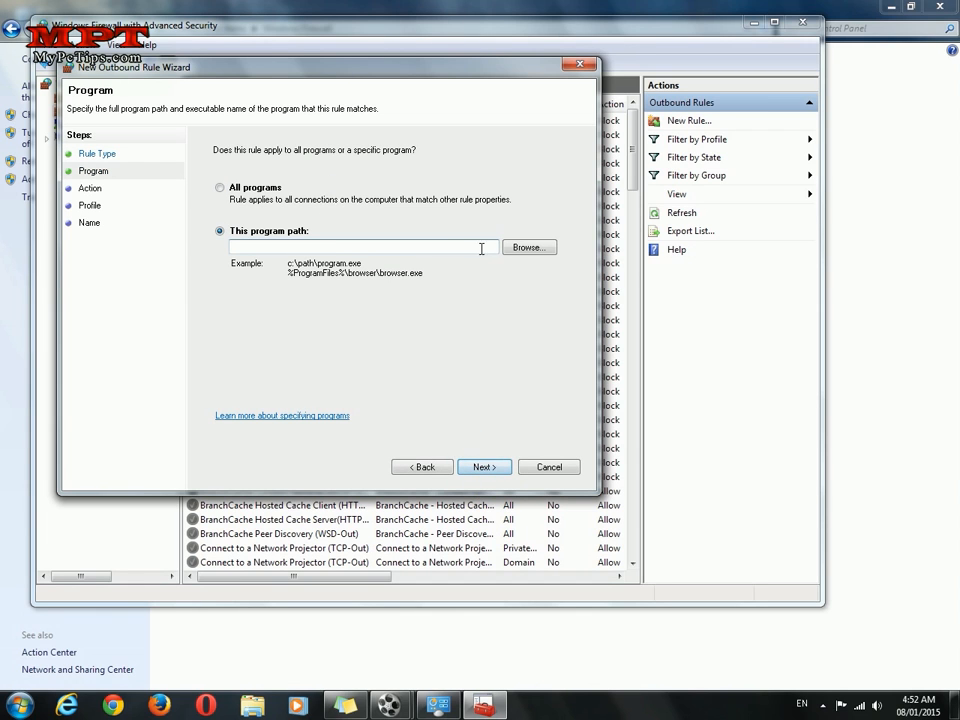
{"action": "left_click", "coordinate": [528, 248]}
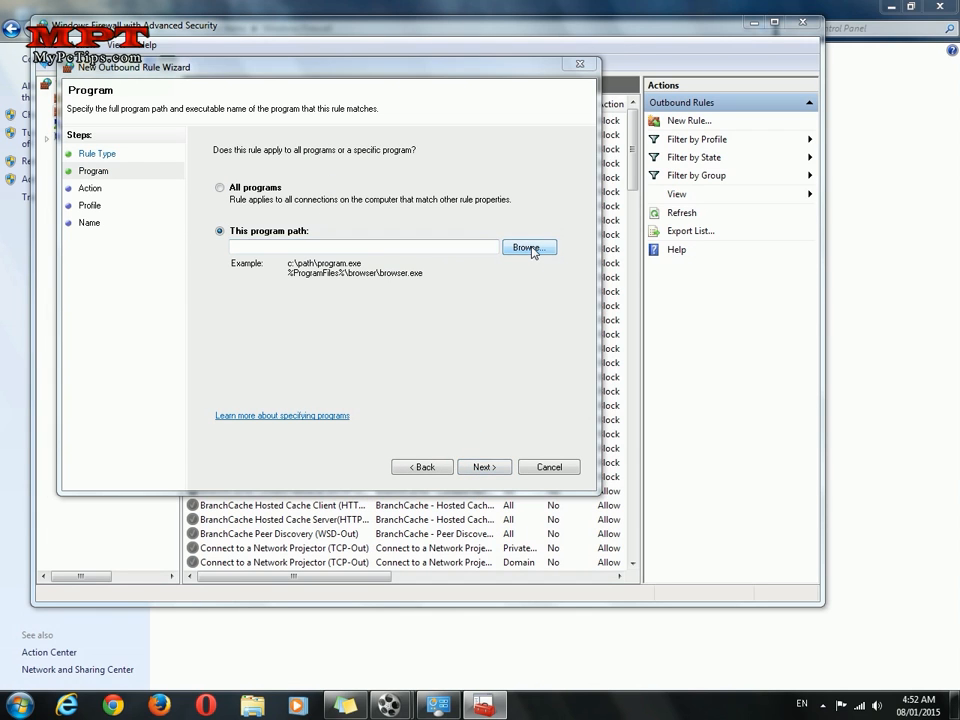
{"action": "left_click", "coordinate": [528, 248]}
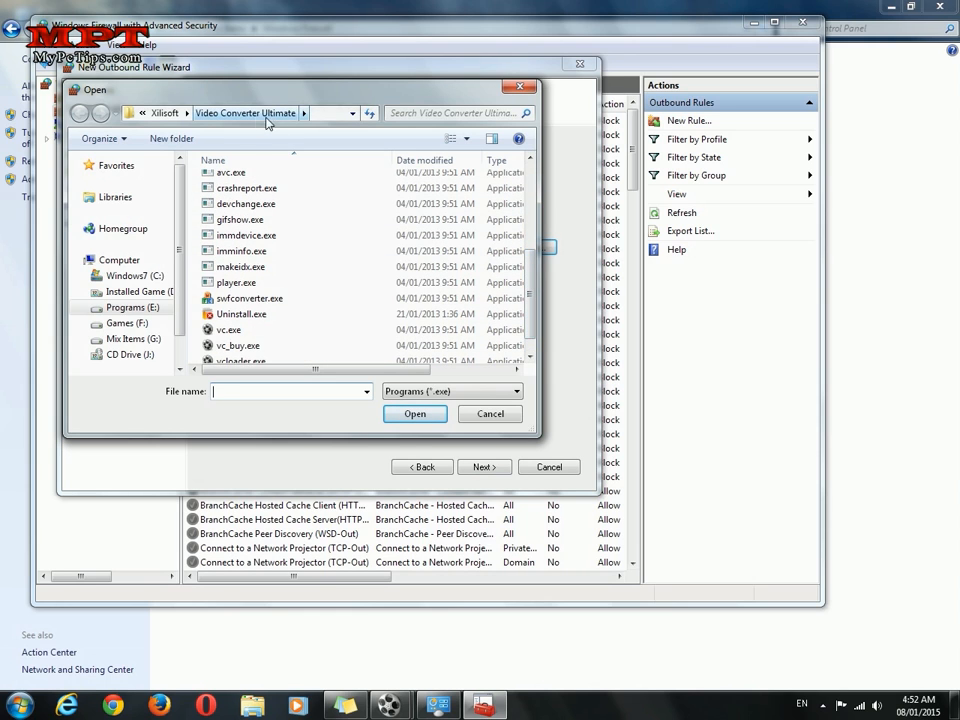
{"action": "left_click", "coordinate": [228, 330]}
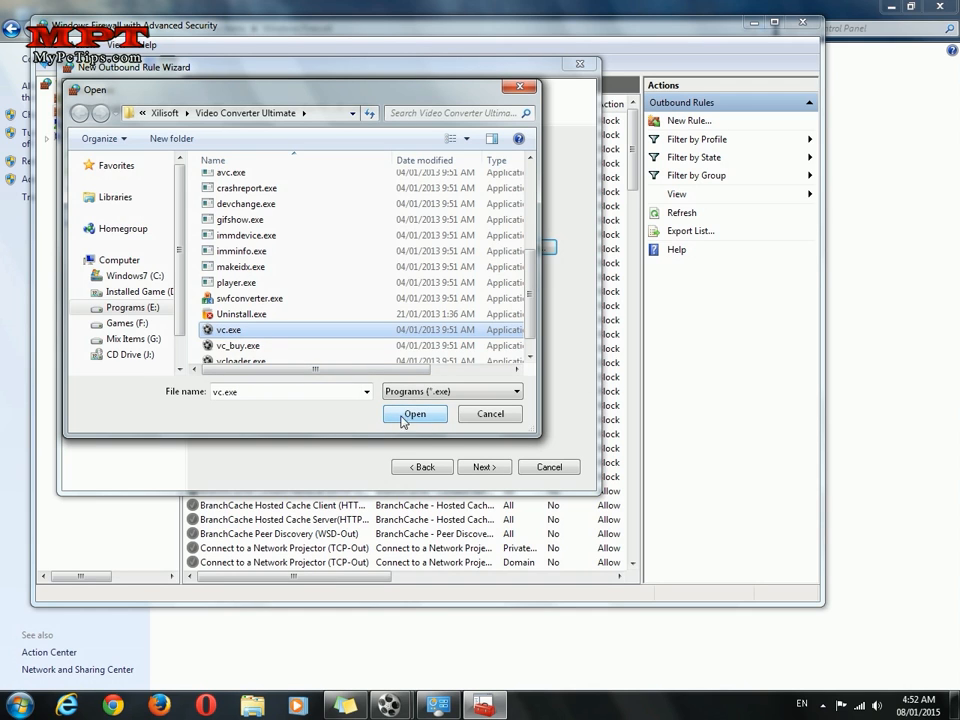
{"action": "left_click", "coordinate": [416, 414]}
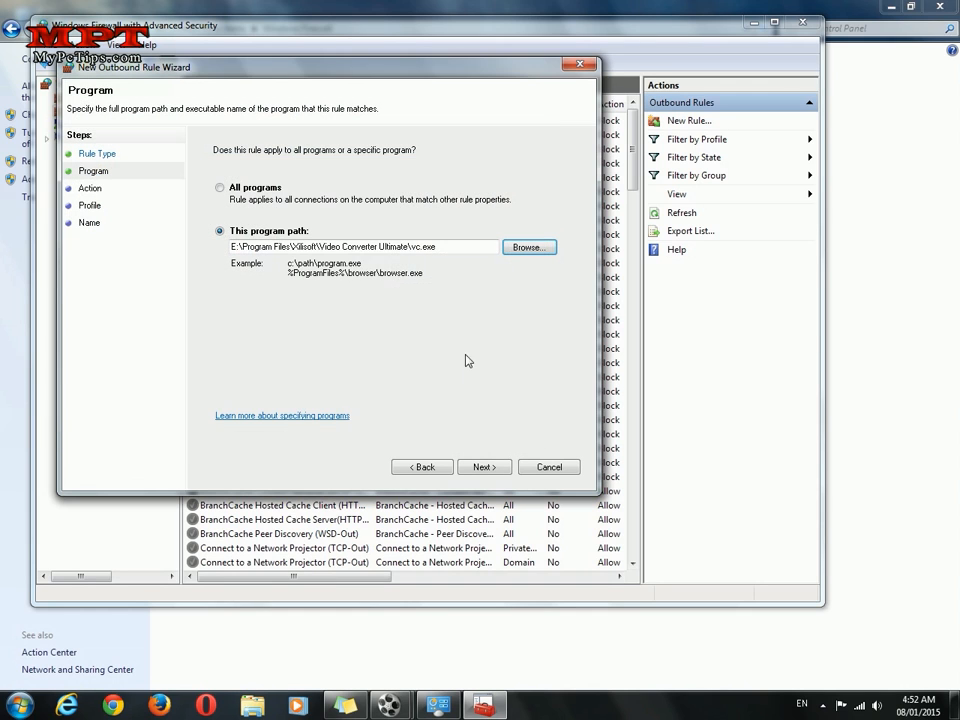
{"action": "left_click", "coordinate": [484, 466]}
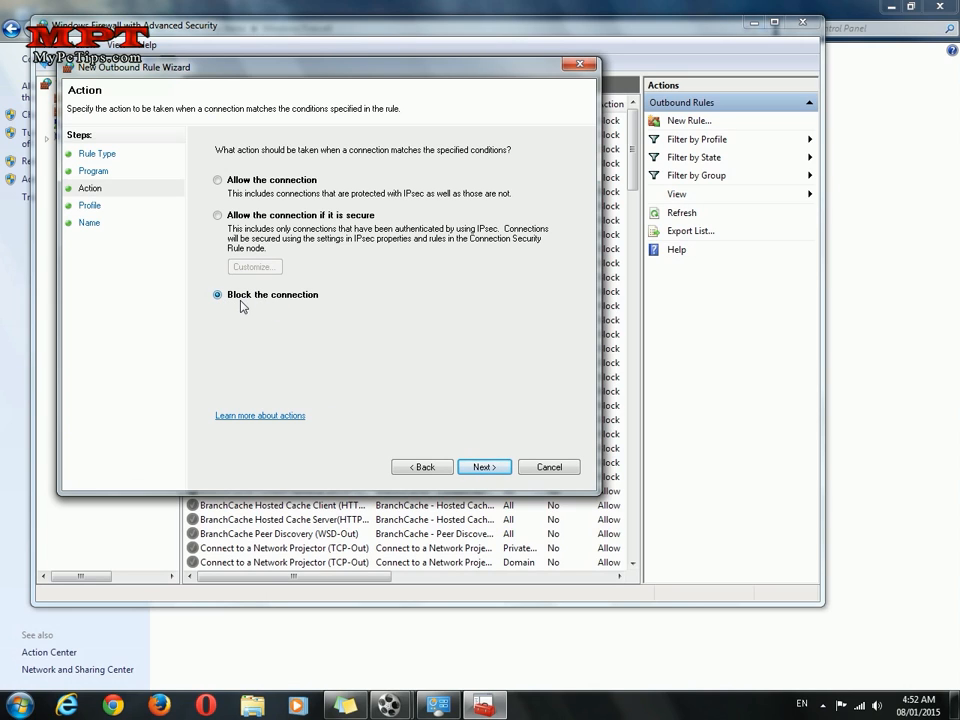
- Set the rule to block the connection on Domain, Private and Public profiles and name it 'Block Xilisoft VC'
{"action": "left_click", "coordinate": [484, 466]}
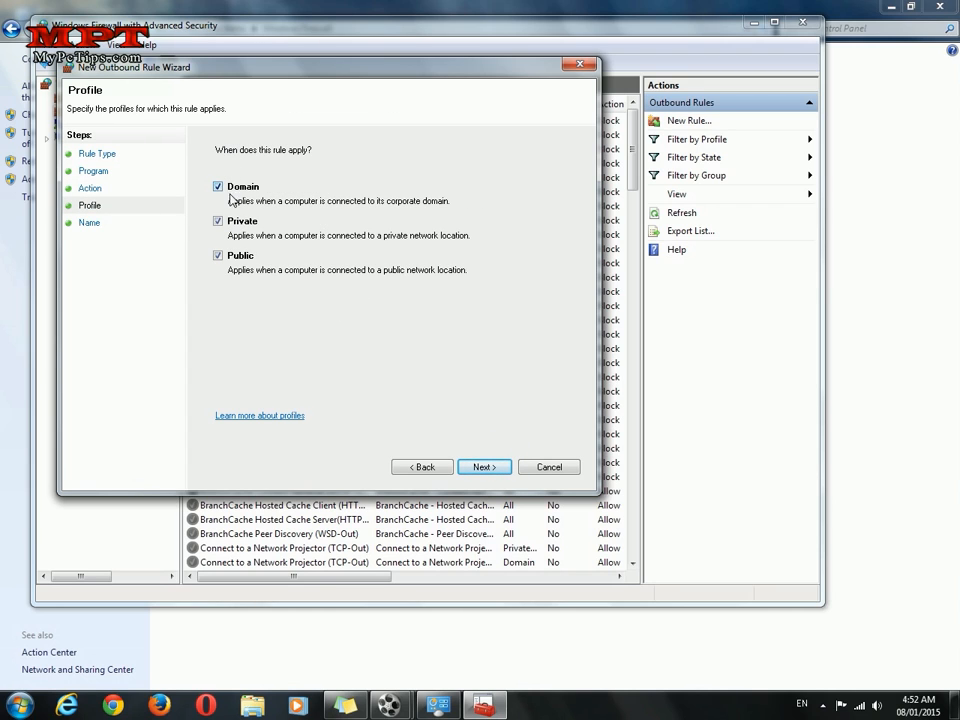
{"action": "mouse_move", "coordinate": [460, 428]}
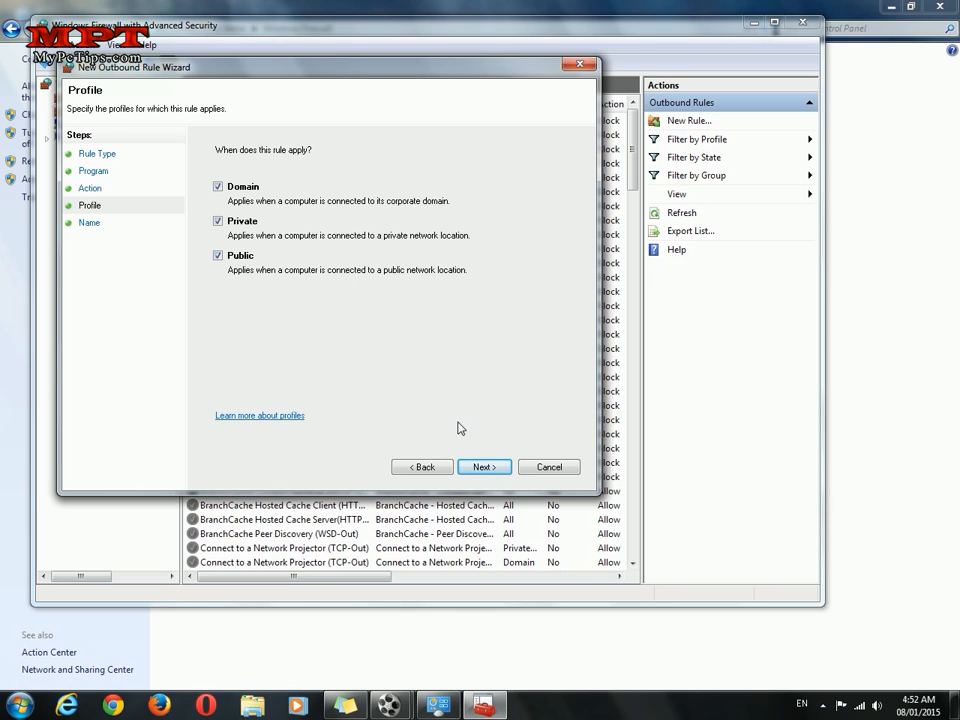
{"action": "left_click", "coordinate": [484, 466]}
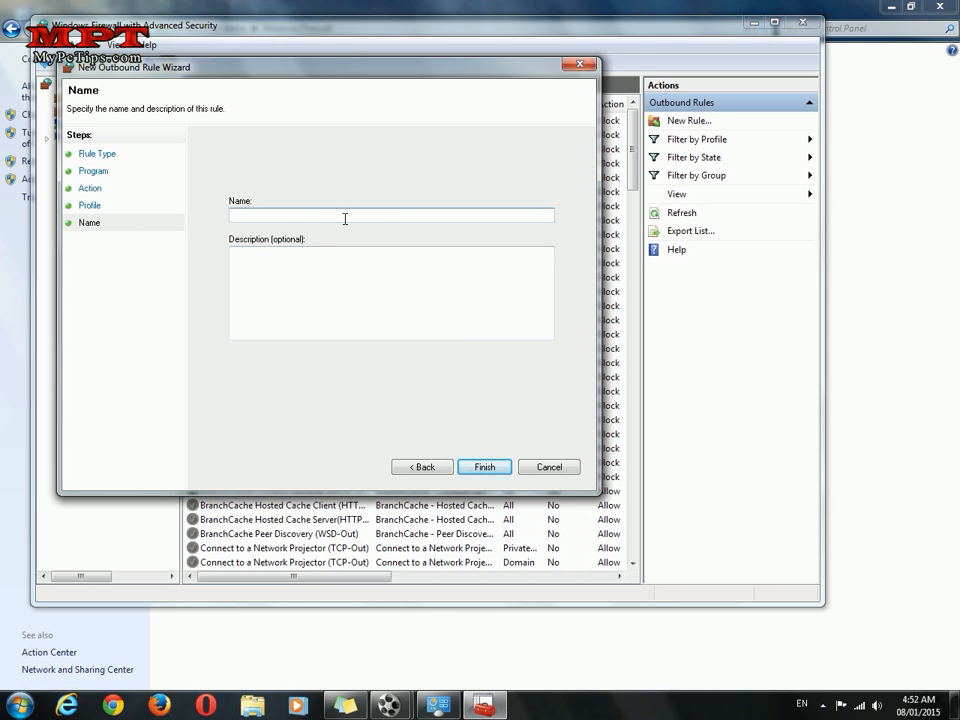
{"action": "type", "text": "Block"}
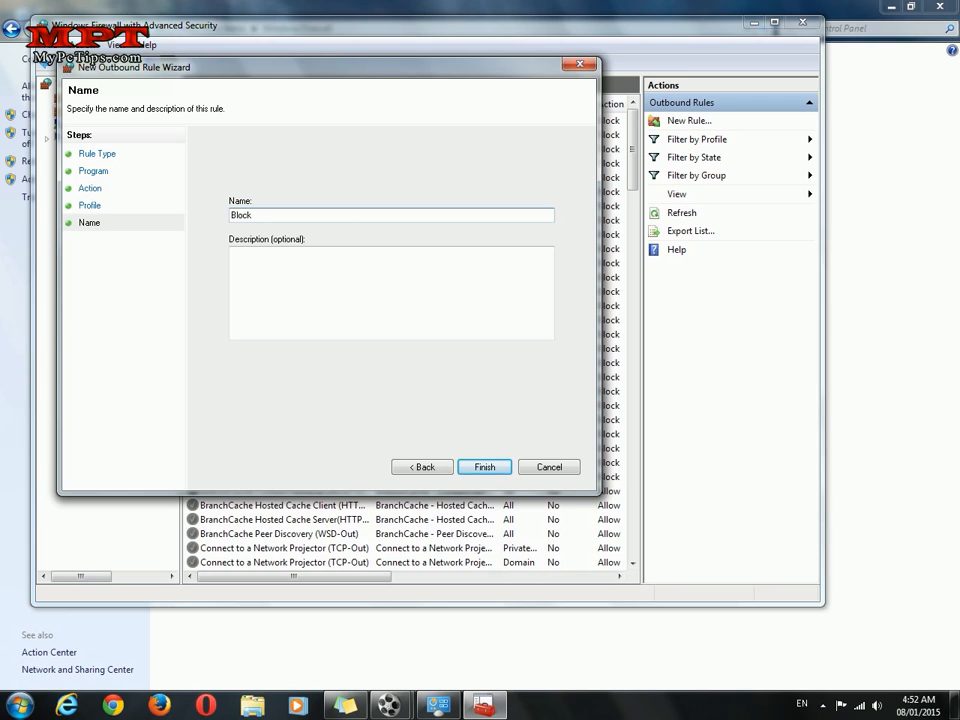
{"action": "type", "text": "Xilisoft VC"}
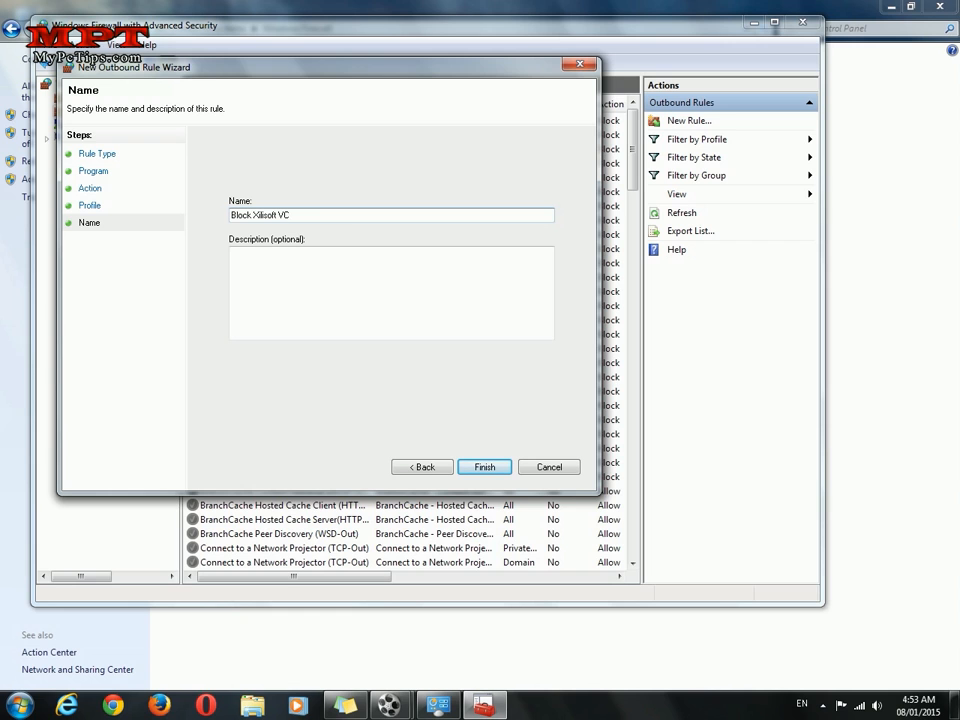
{"action": "left_click", "coordinate": [484, 466]}
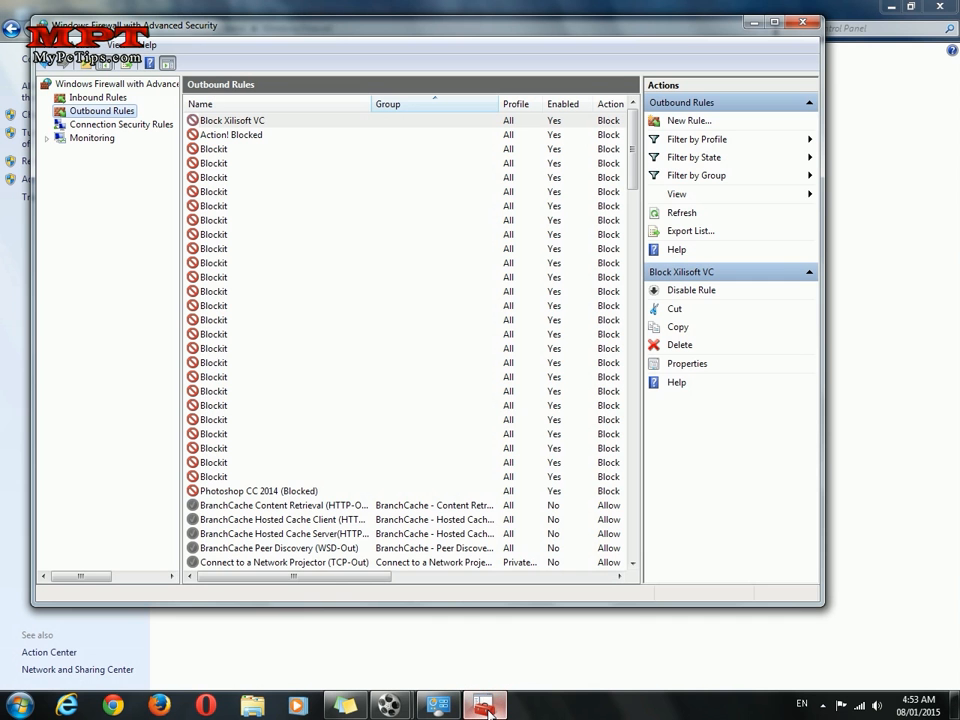
- Run Update Now in the Xilisoft Update Wizard and dismiss the 'Failed to connect Network' message
{"action": "left_click", "coordinate": [232, 120]}
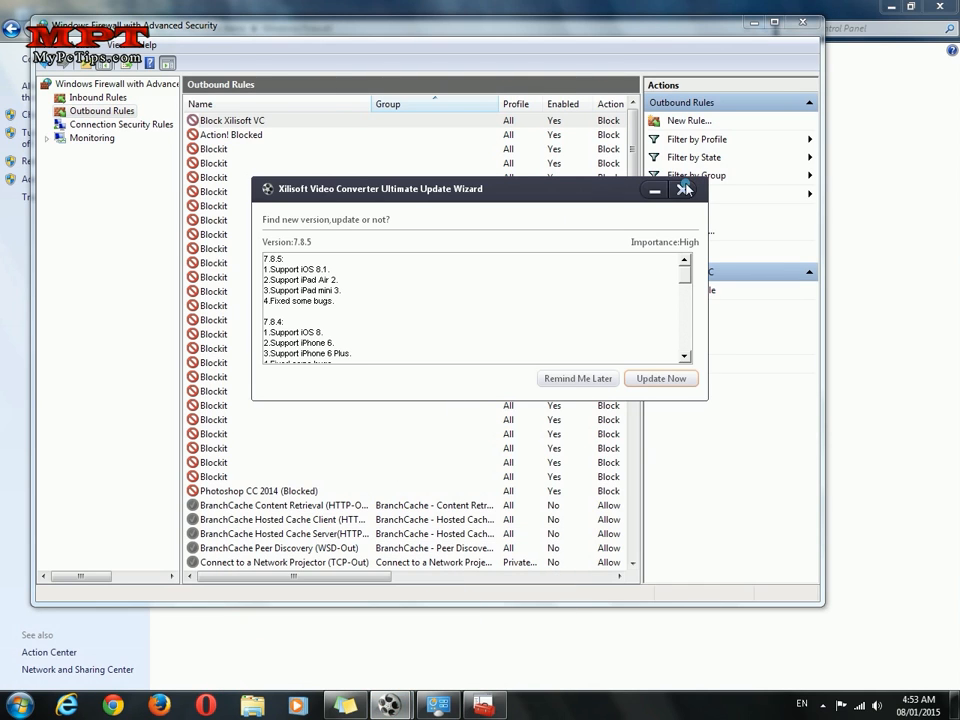
{"action": "left_click", "coordinate": [684, 188]}
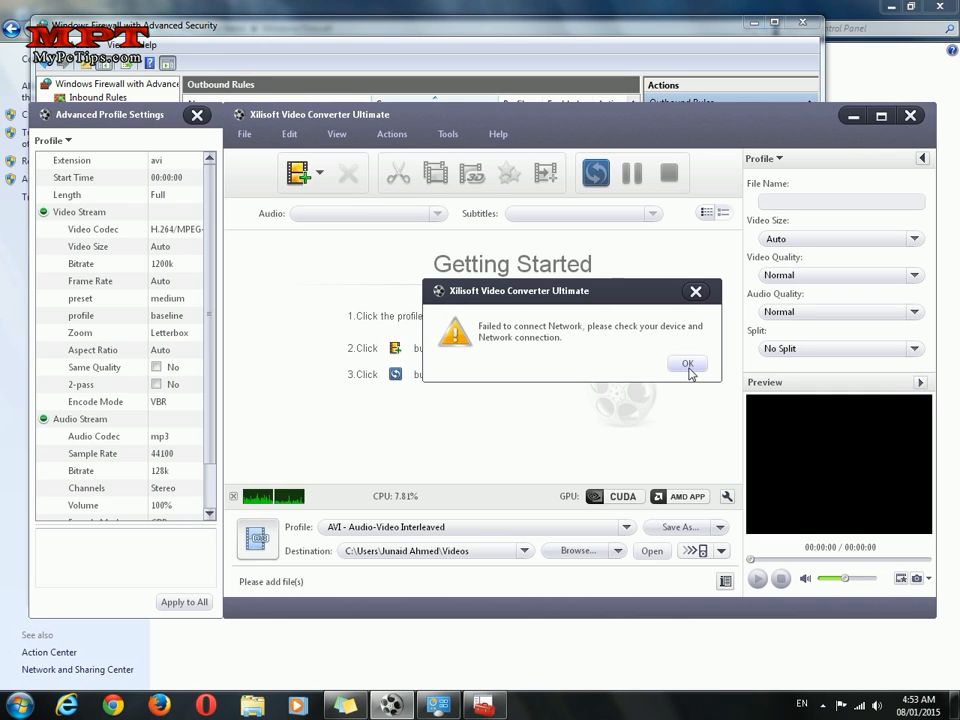
{"action": "left_click", "coordinate": [688, 364]}
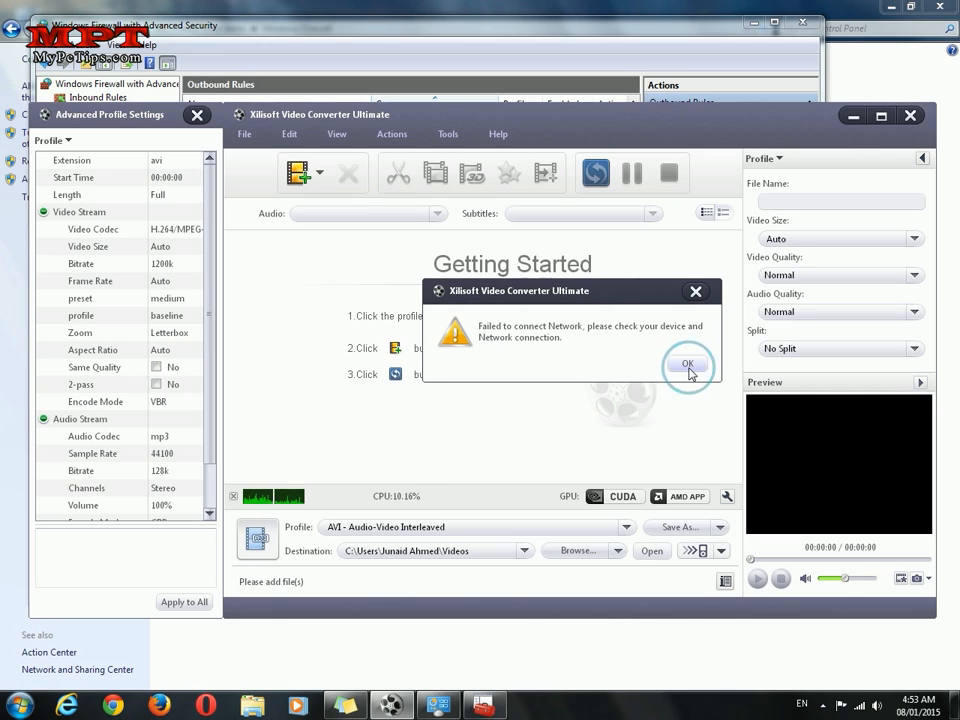
{"action": "left_click", "coordinate": [688, 364]}
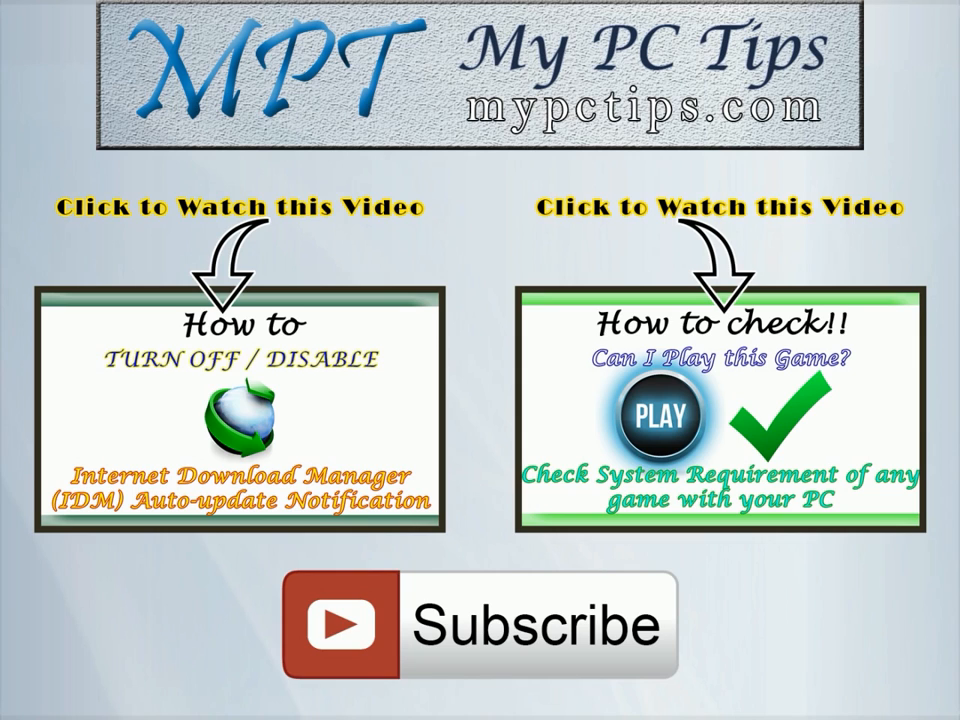
{"action": "mouse_move", "coordinate": [228, 400]}
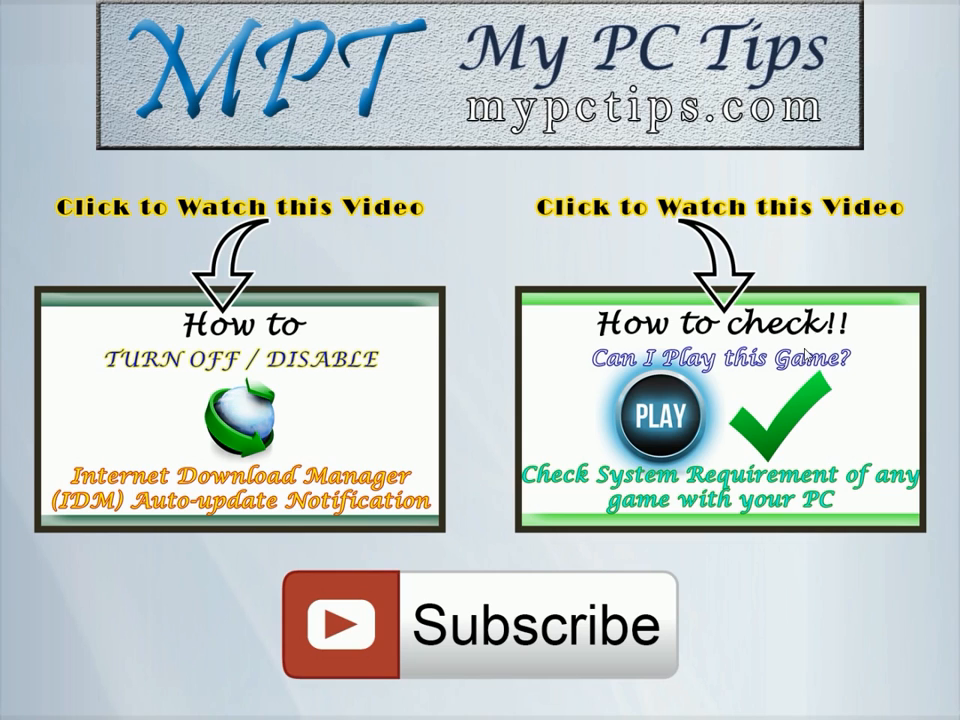
{"action": "mouse_move", "coordinate": [828, 380]}
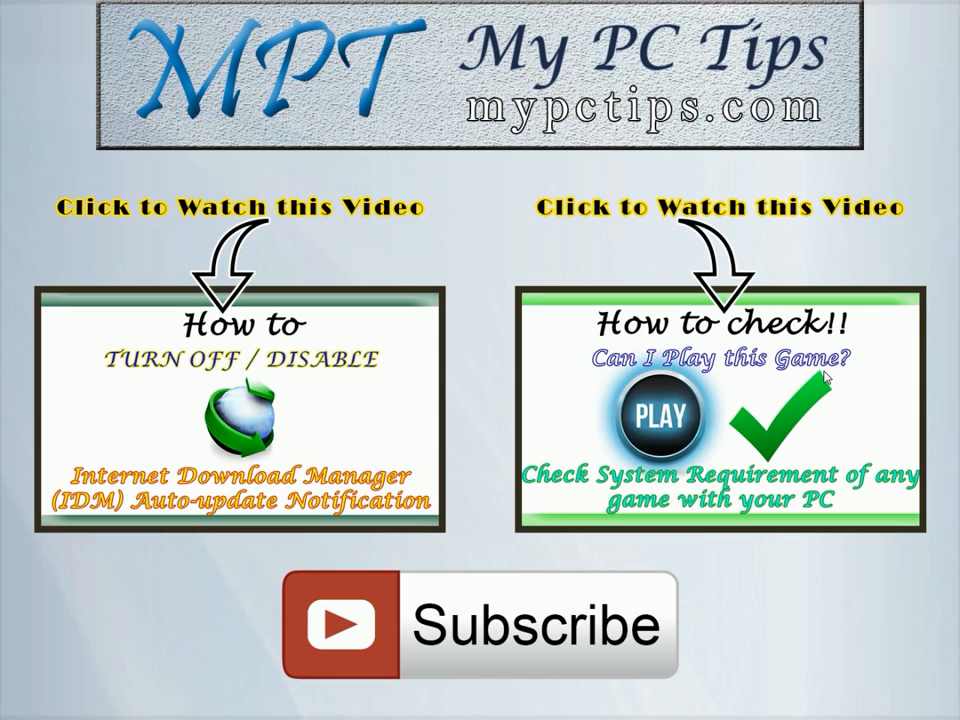
{"action": "mouse_move", "coordinate": [462, 608]}
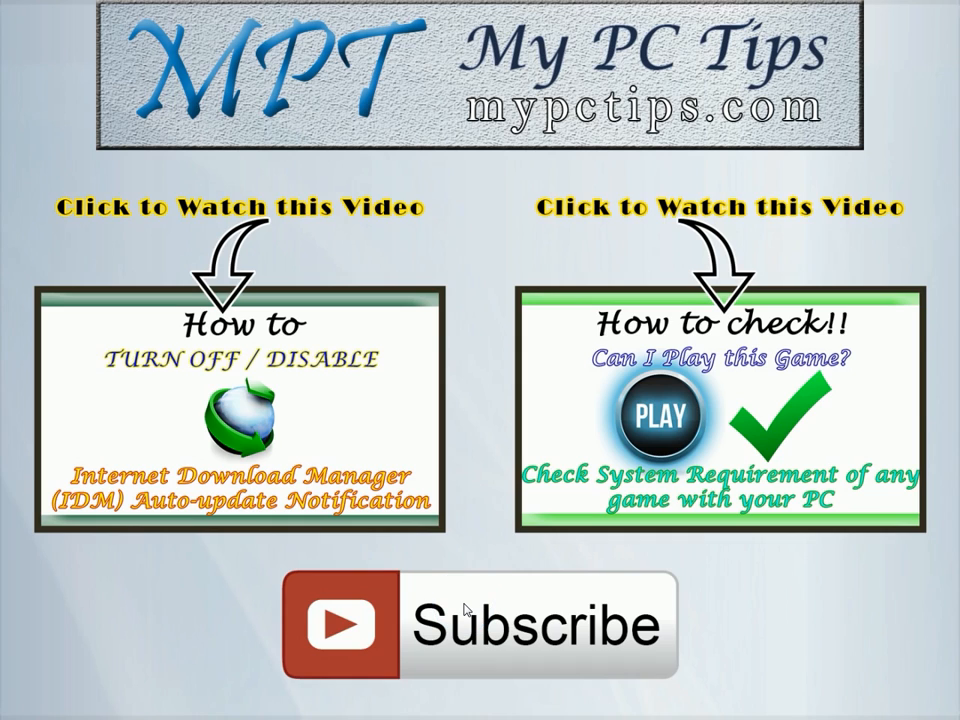